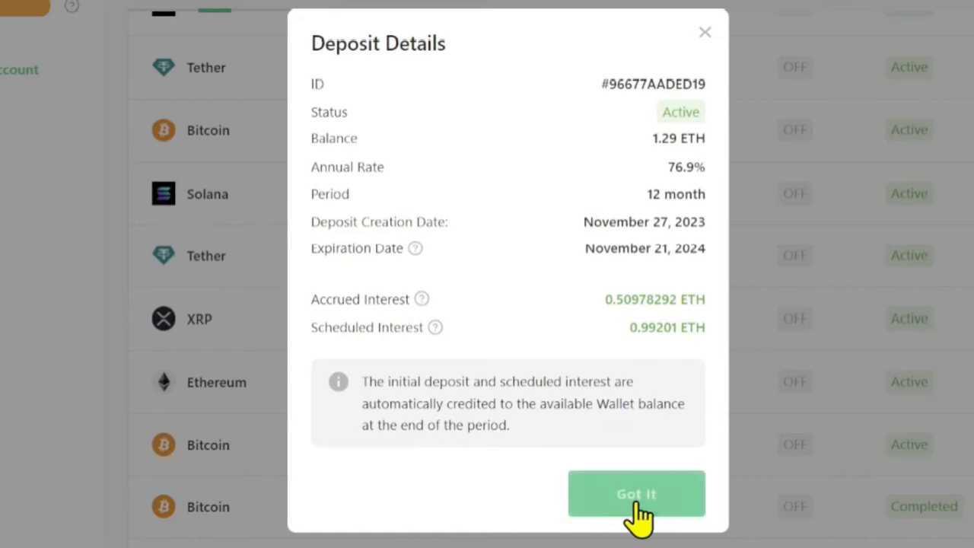
# Dismiss the 1.29 ETH deposit details via 'Got It', returning to the fixed deposits list
pyautogui.click(636, 493)
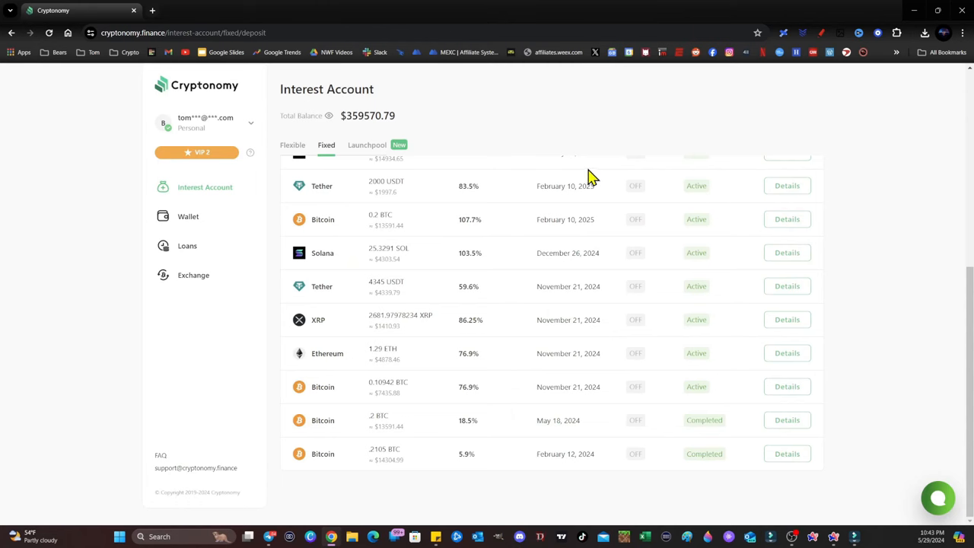
# Switch to Launchpool and scroll through the Past Events table of projects and ROI multipliers
pyautogui.click(365, 144)
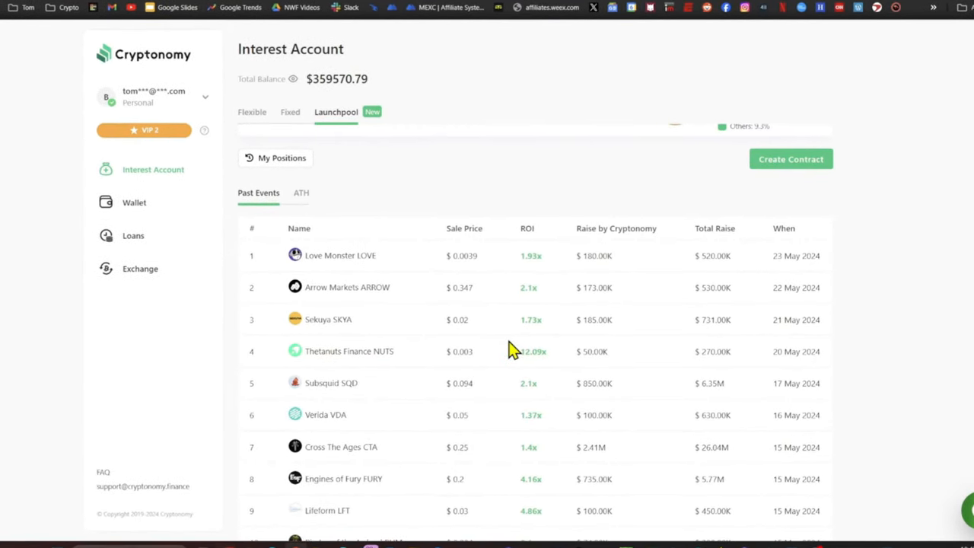
pyautogui.scroll(-3)
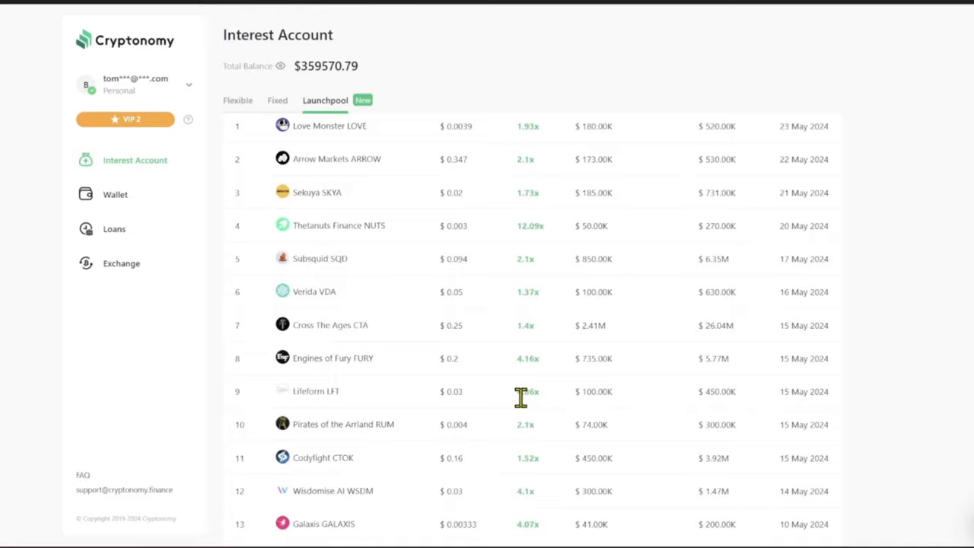
pyautogui.scroll(-3)
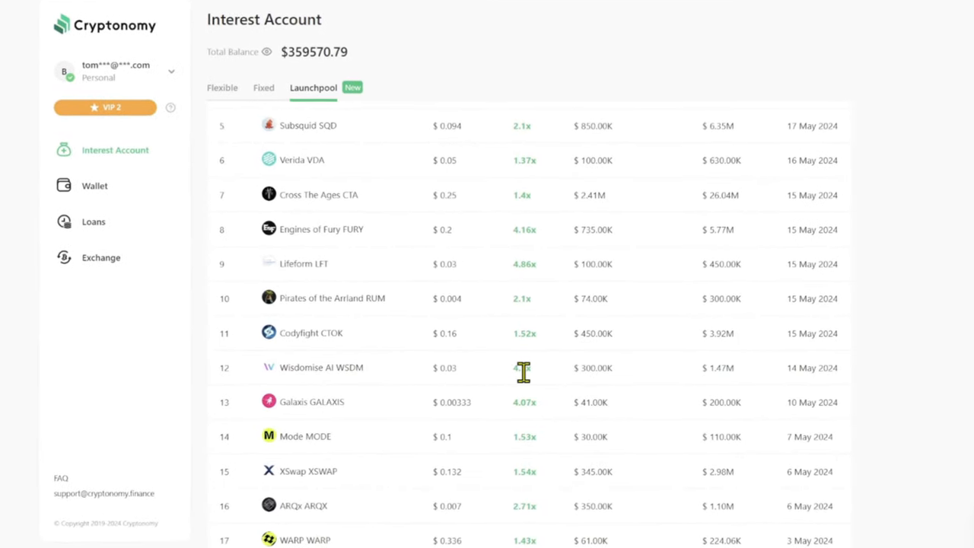